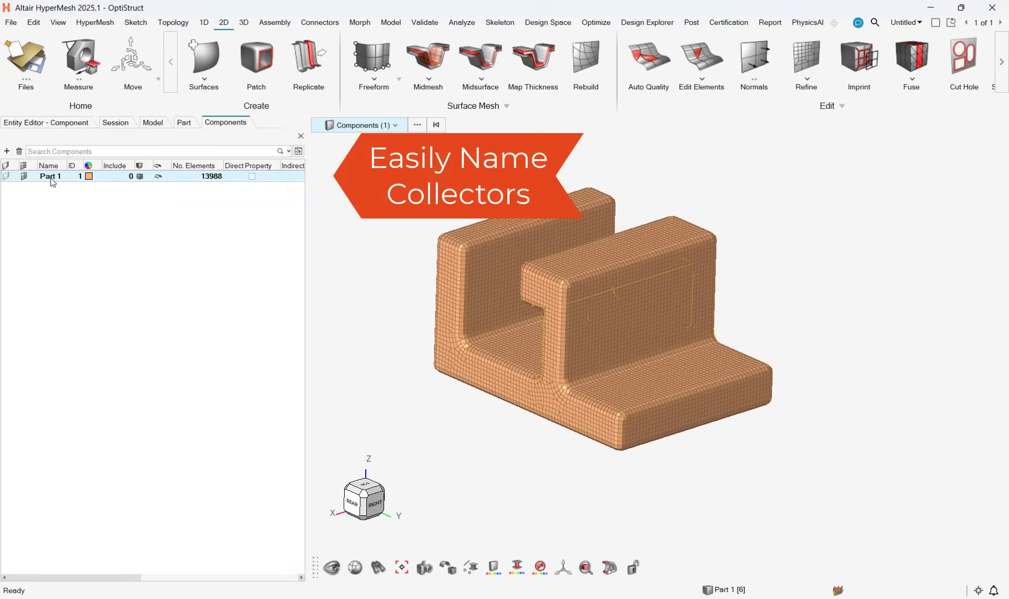
# Rename the Part 1 component to '2D Mesh' via the Components browser.
pyautogui.rightClick(49, 176)
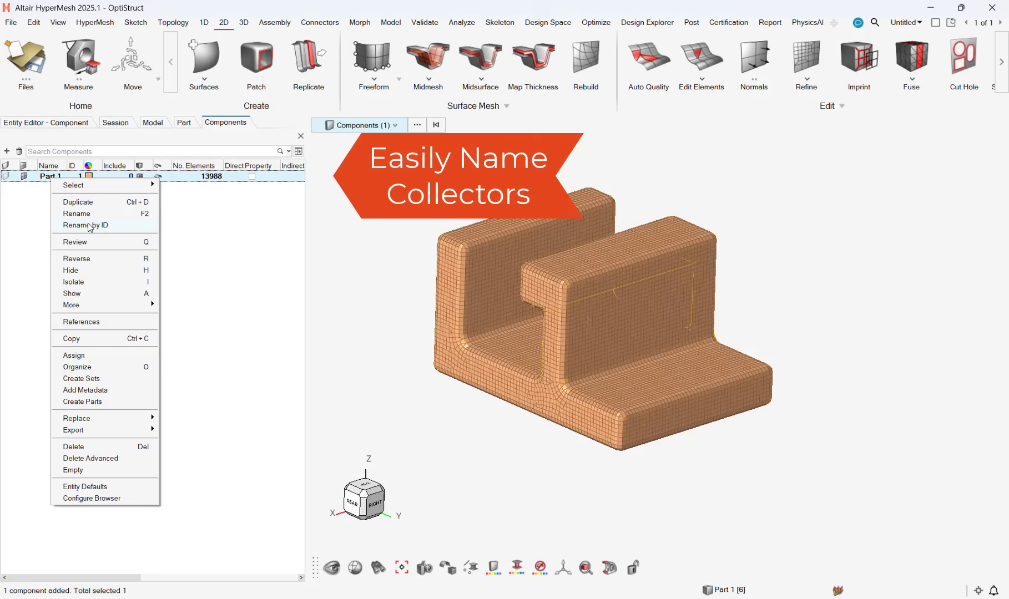
pyautogui.click(76, 213)
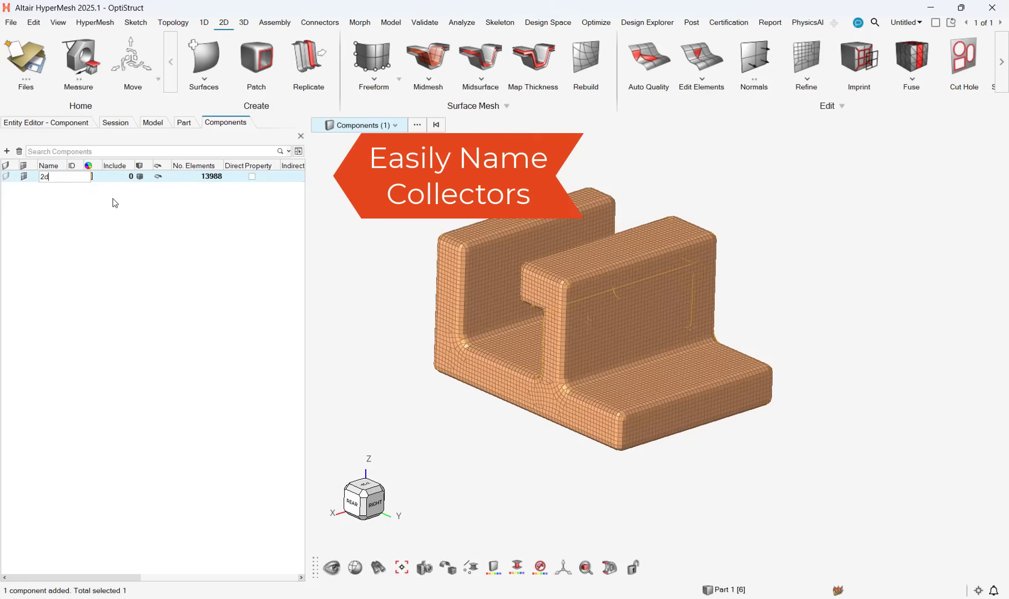
pyautogui.write('D Mesh')
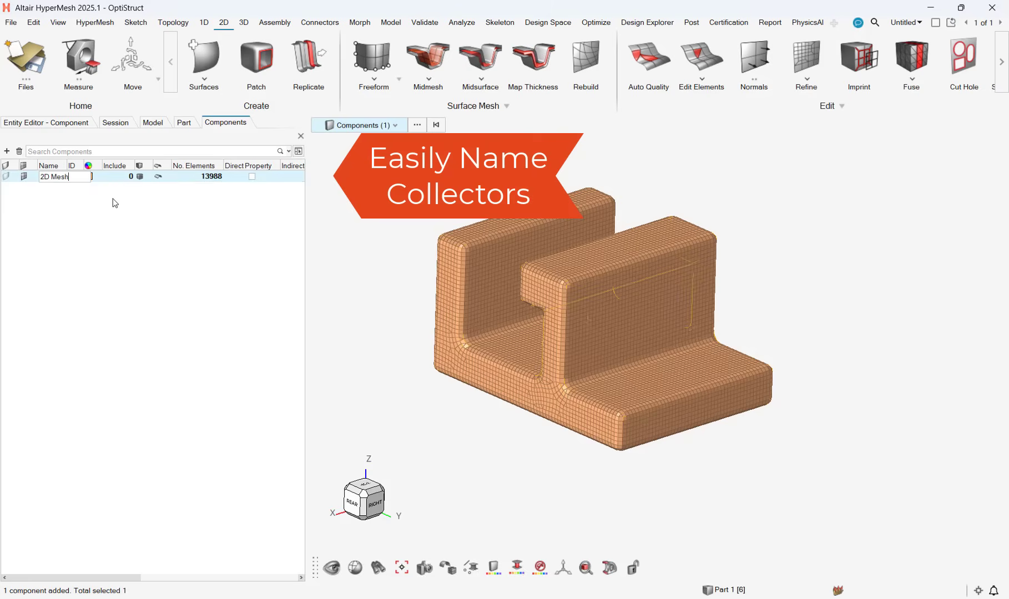
pyautogui.press('Return')
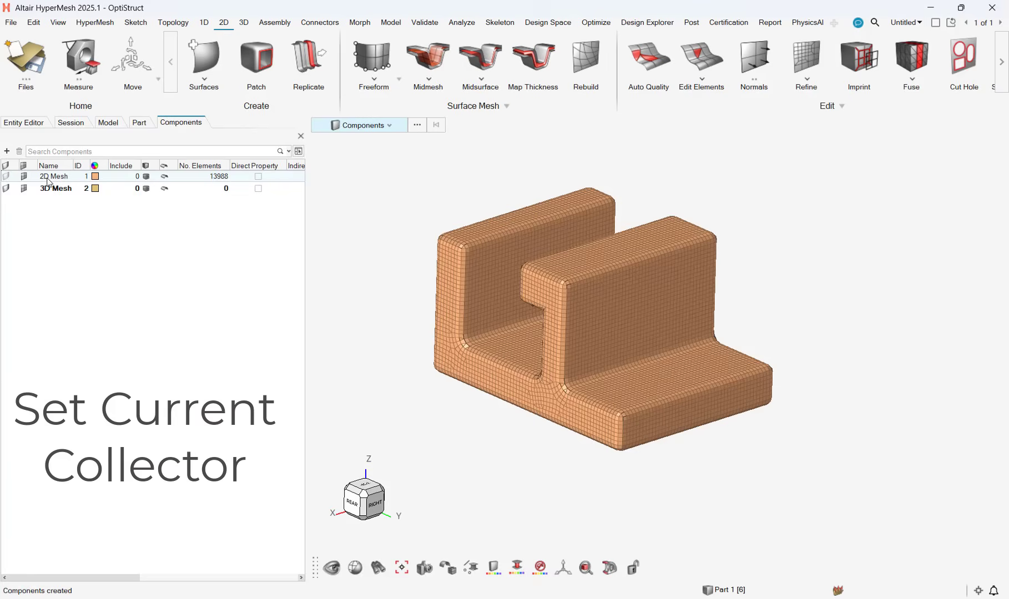
# With 2D Mesh current, tetra-mesh the bracket from its surface elements.
pyautogui.rightClick(54, 175)
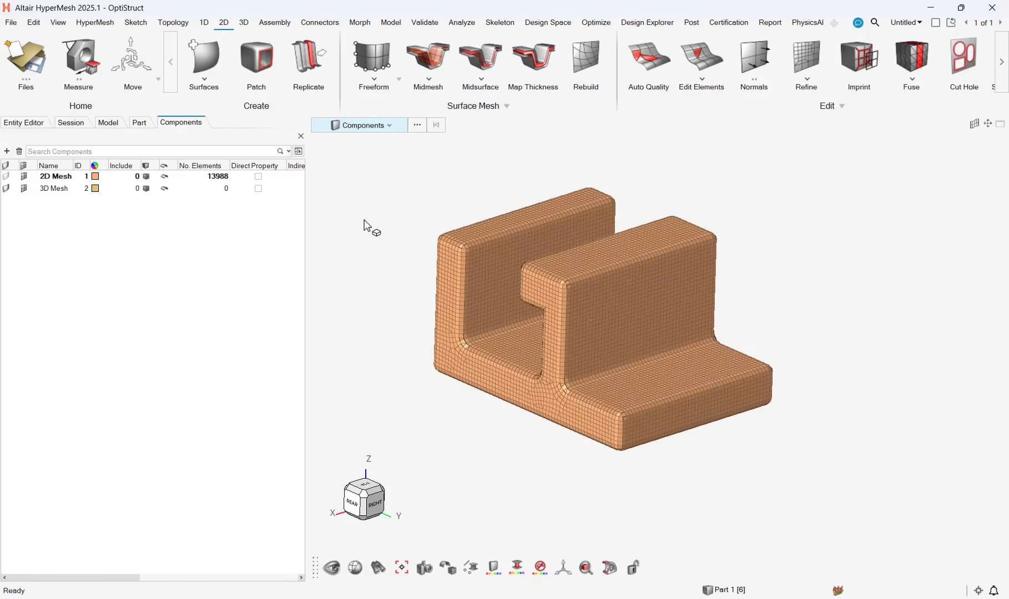
pyautogui.click(243, 22)
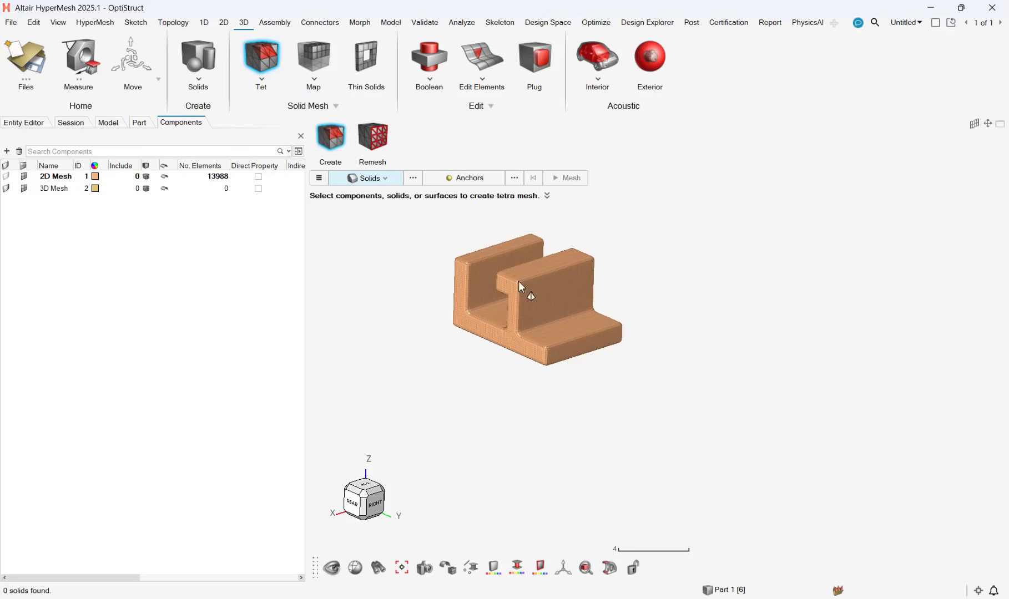
pyautogui.click(365, 177)
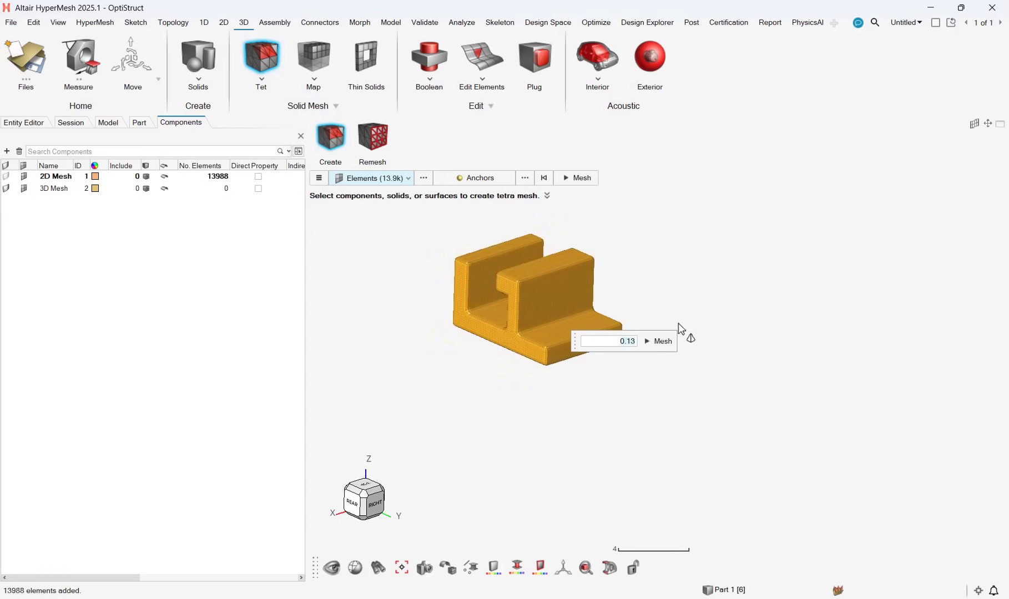
pyautogui.click(663, 344)
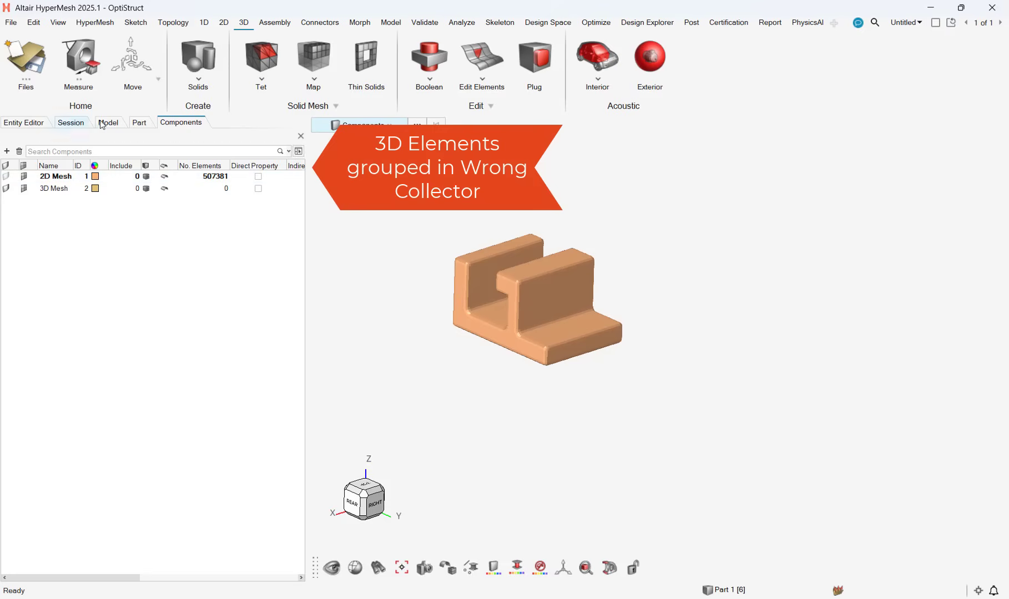
# Select all 3D elements in the Model browser and organize them into the 3D Mesh component.
pyautogui.click(109, 123)
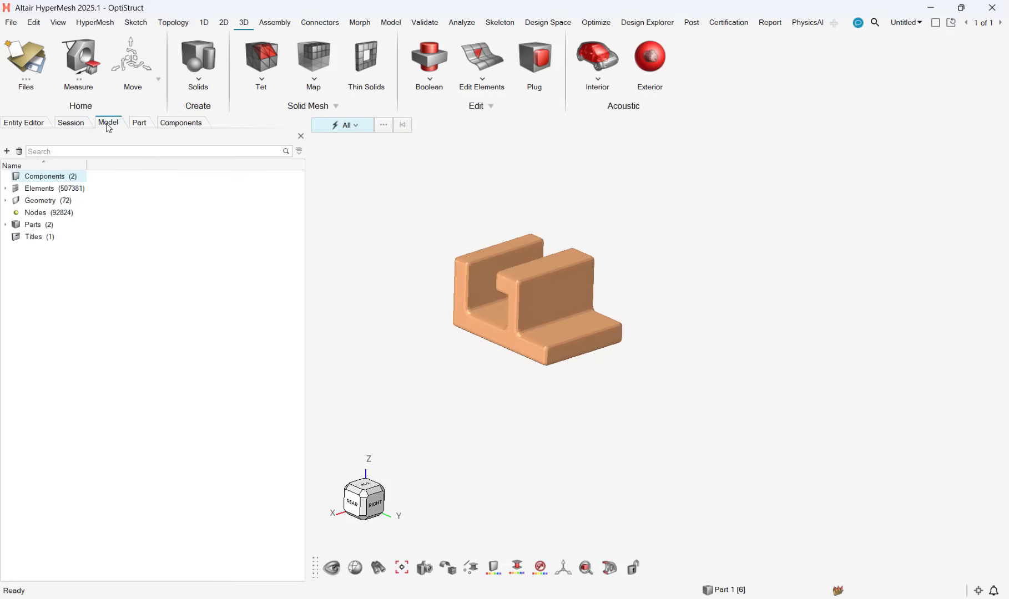
pyautogui.click(6, 188)
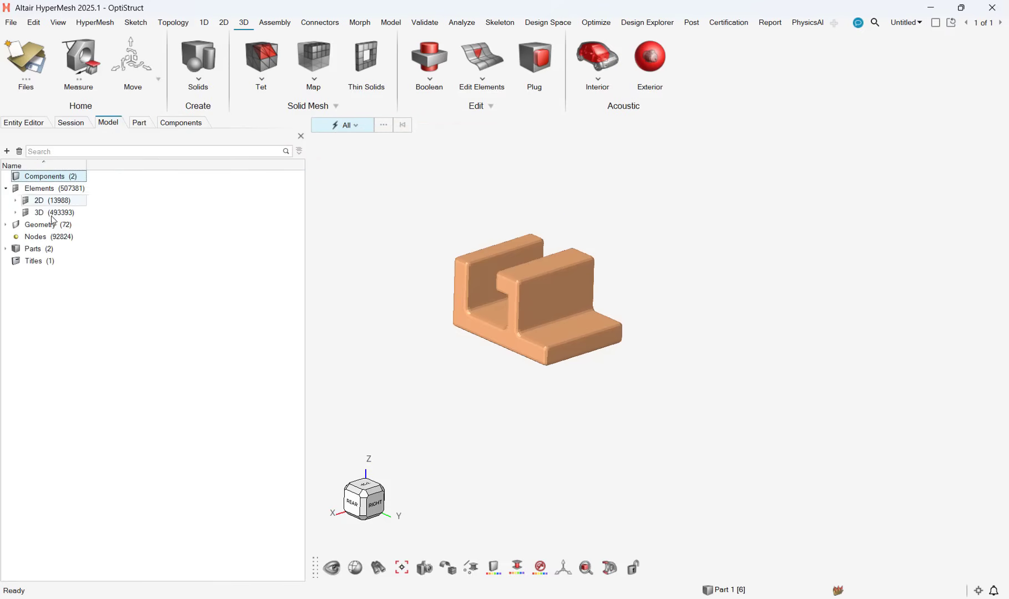
pyautogui.click(39, 212)
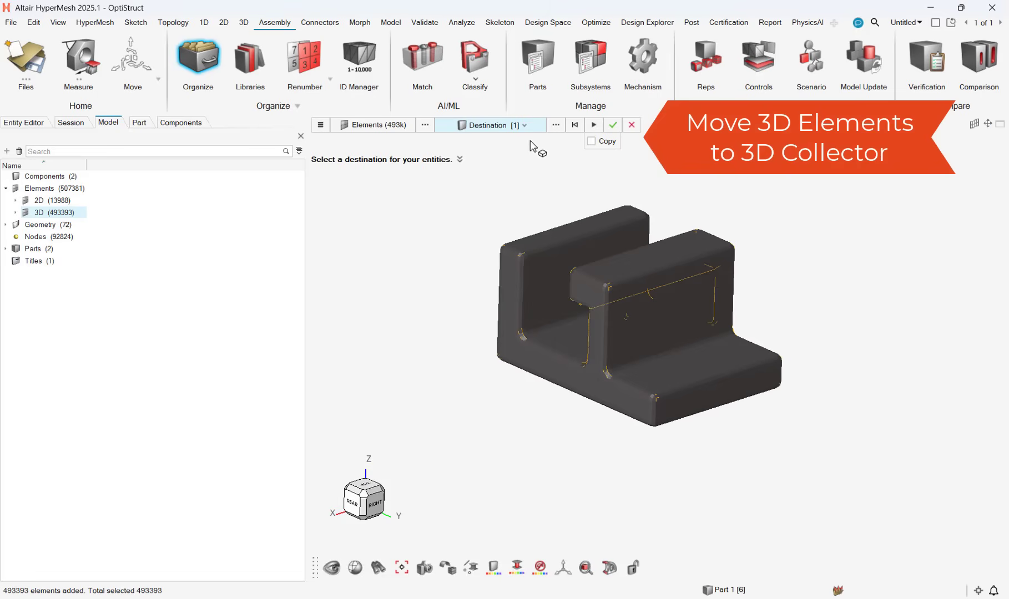
pyautogui.click(526, 125)
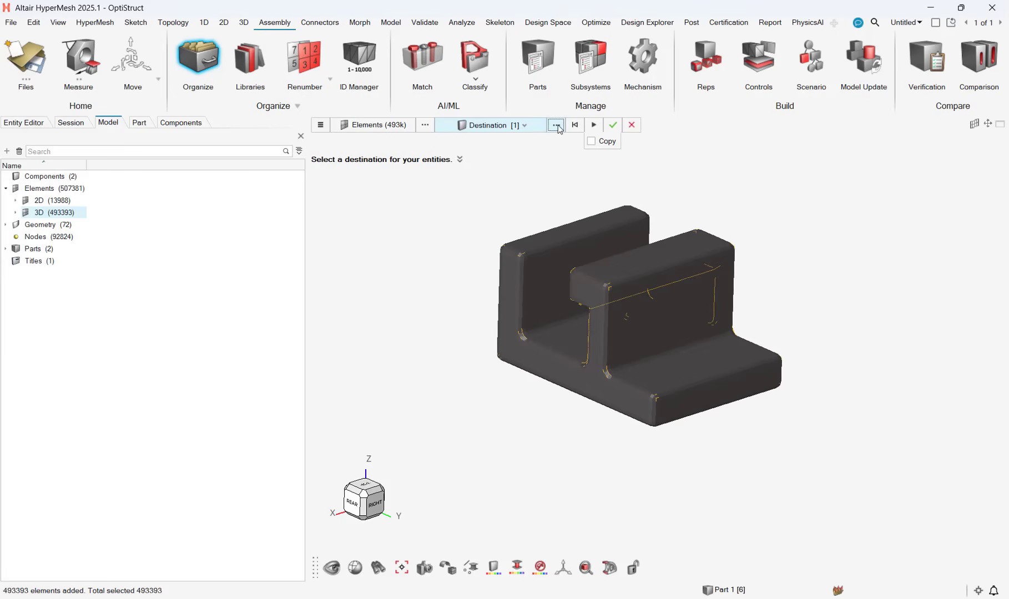
pyautogui.click(554, 125)
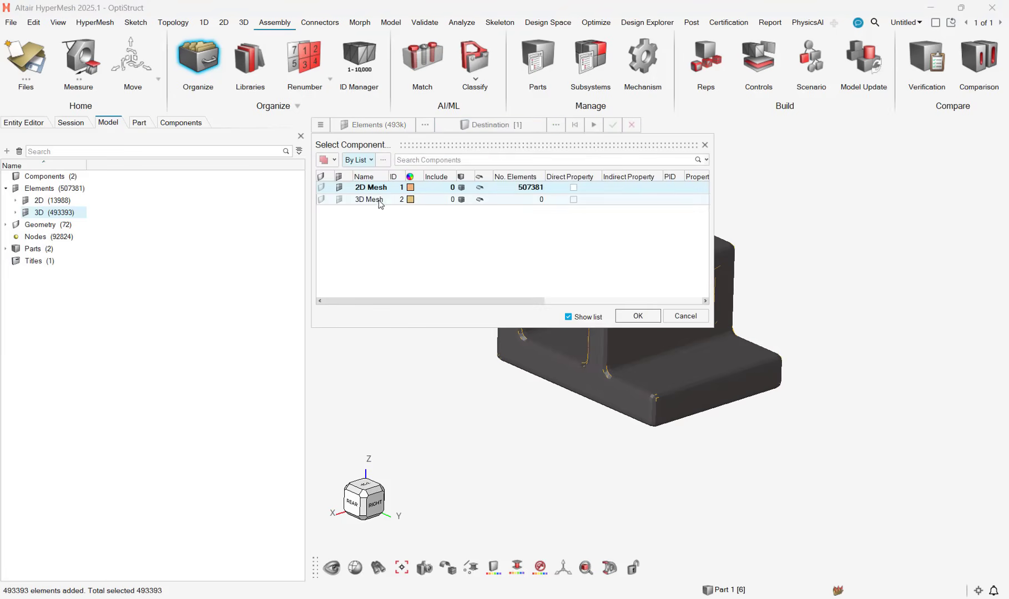
pyautogui.click(636, 316)
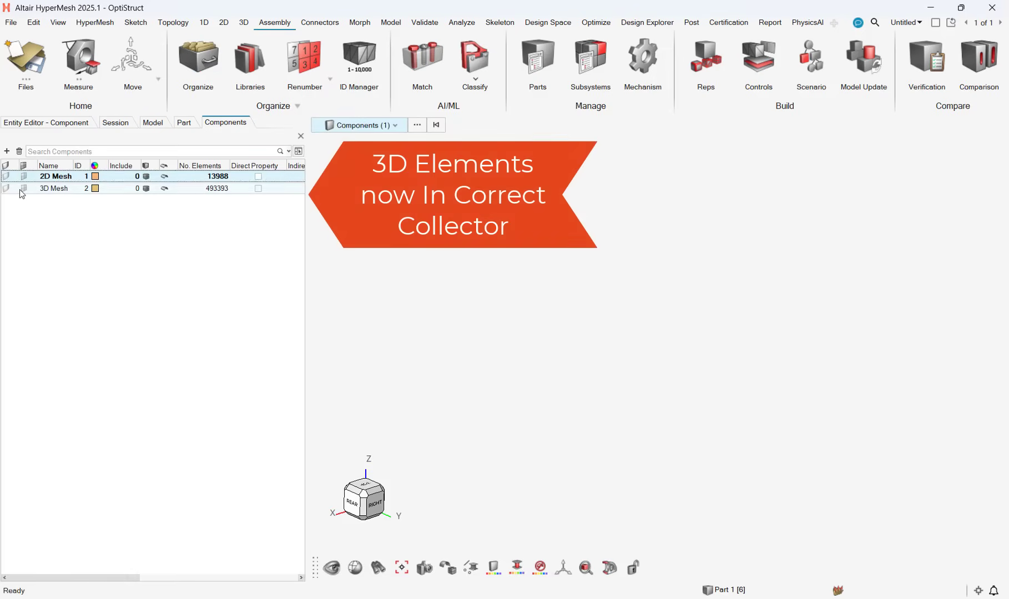
# Make the 3D Mesh component the current collector from the Components browser.
pyautogui.click(53, 188)
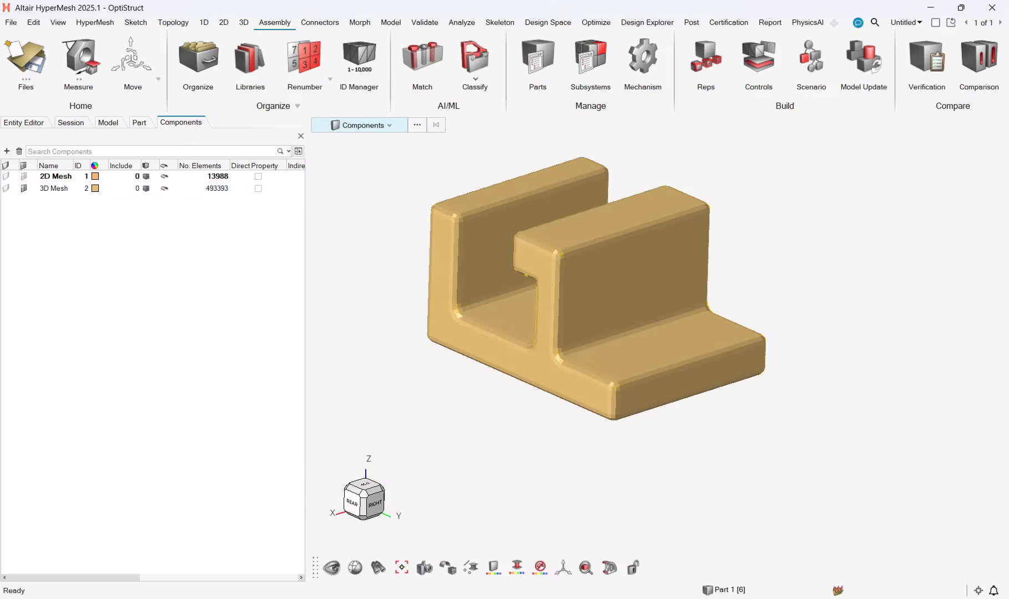
pyautogui.click(55, 188)
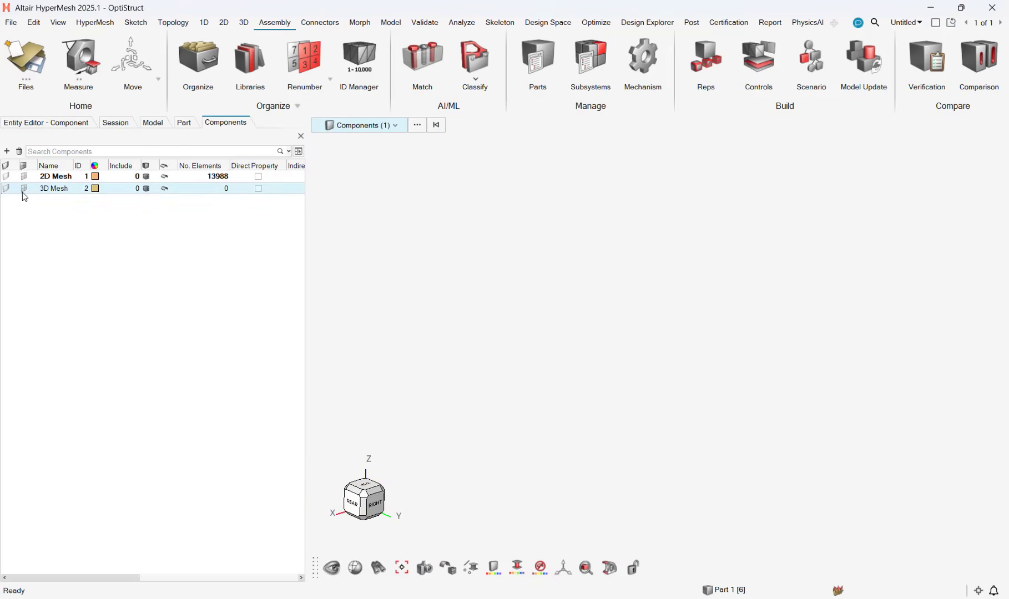
pyautogui.click(22, 177)
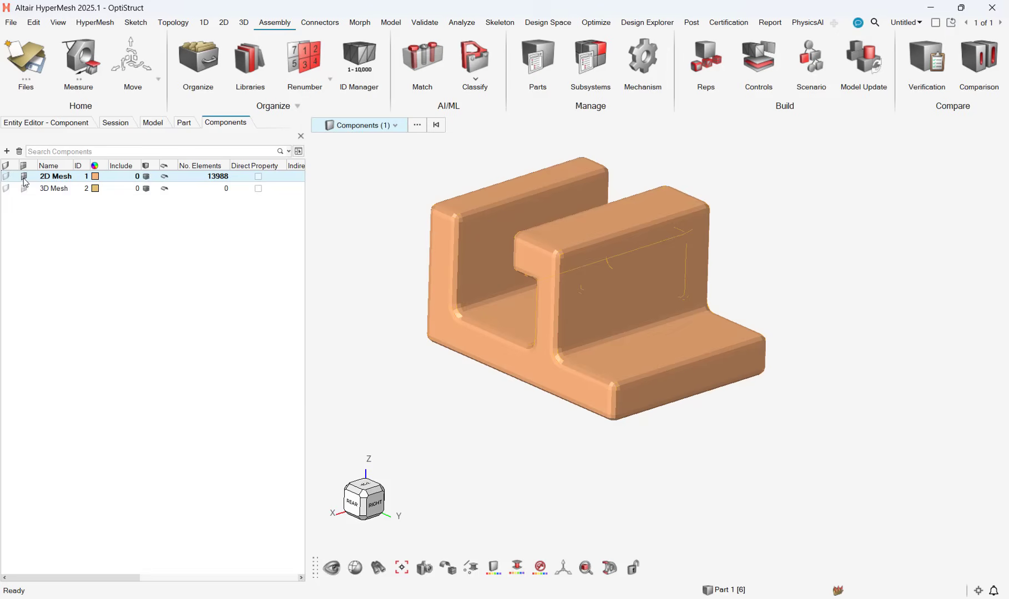
pyautogui.rightClick(53, 189)
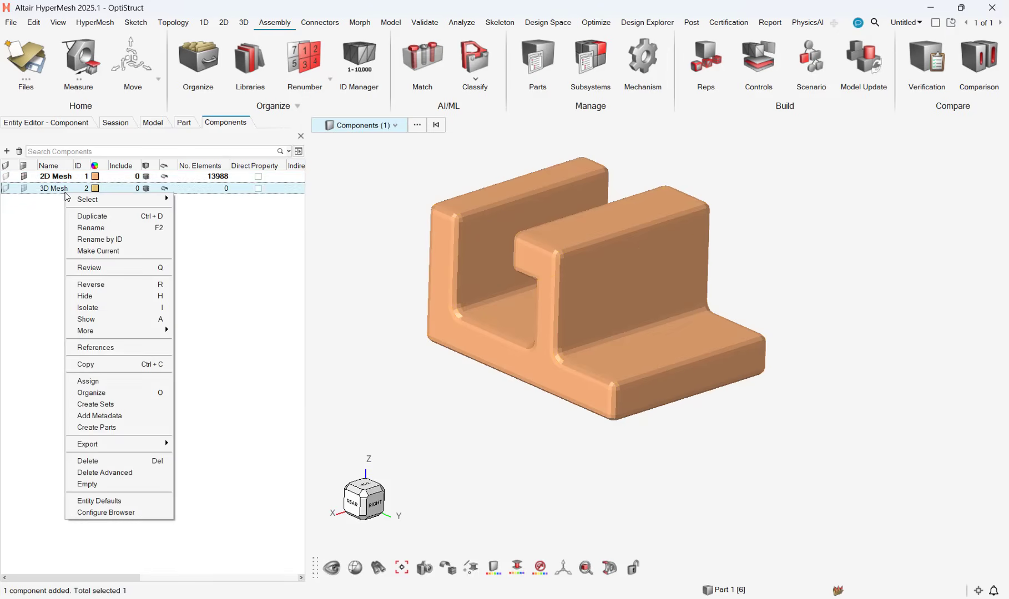
pyautogui.moveTo(111, 255)
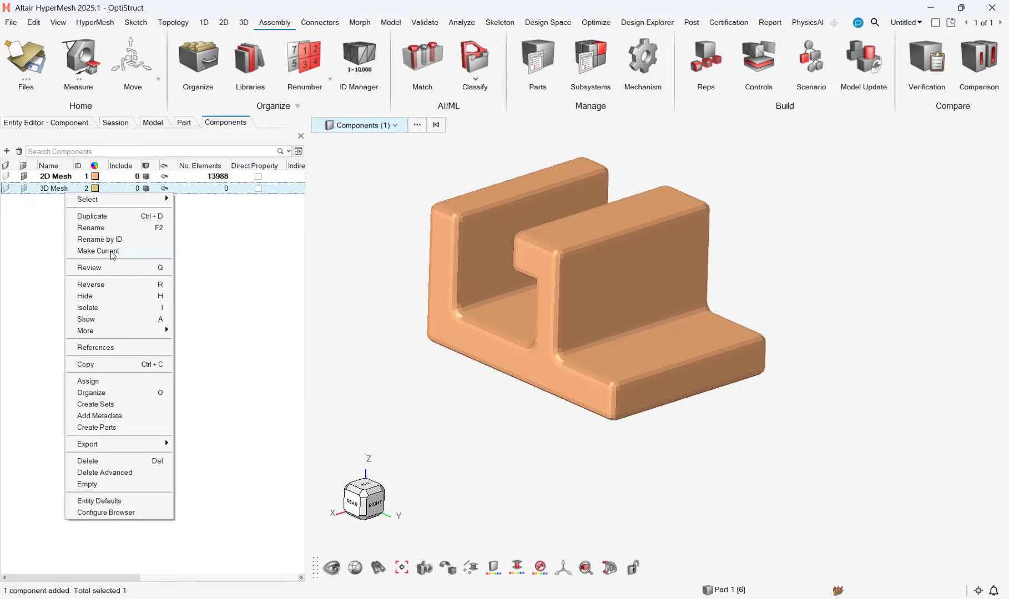
pyautogui.click(99, 251)
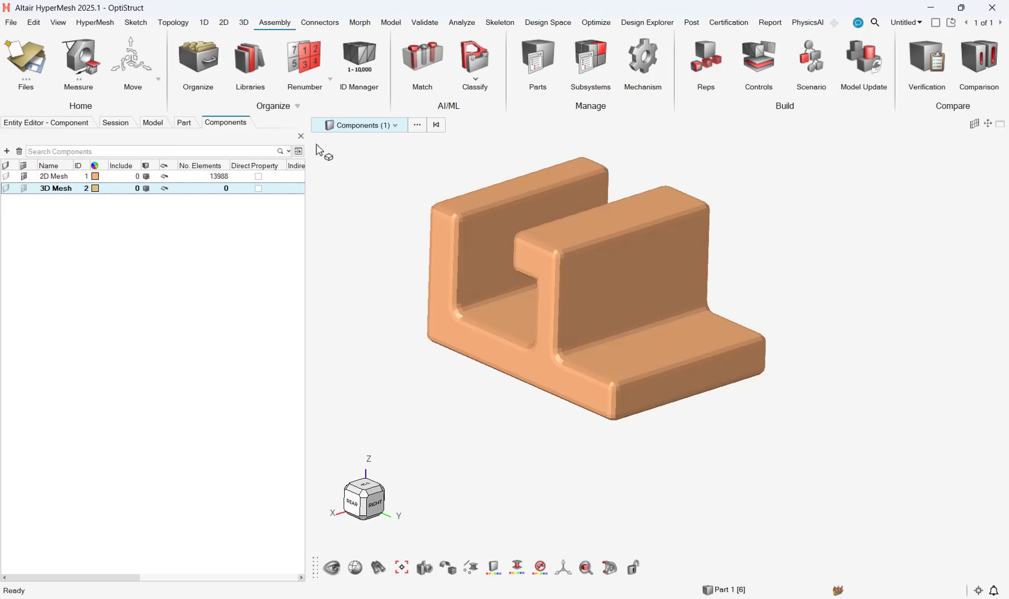
pyautogui.click(244, 22)
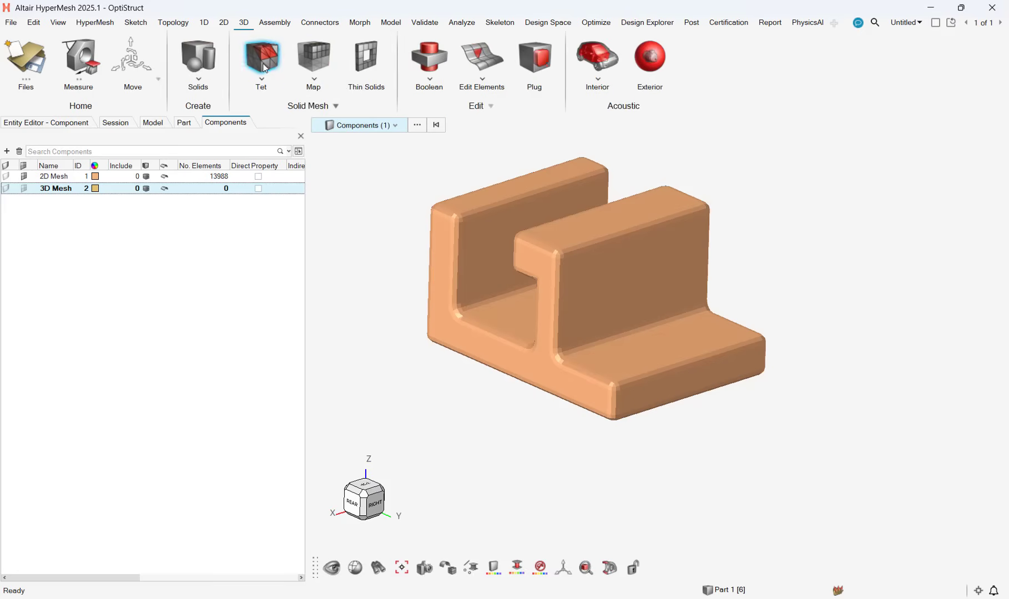
# Set the Tet mesh destination to Current component so new tetras land in 3D Mesh.
pyautogui.click(260, 61)
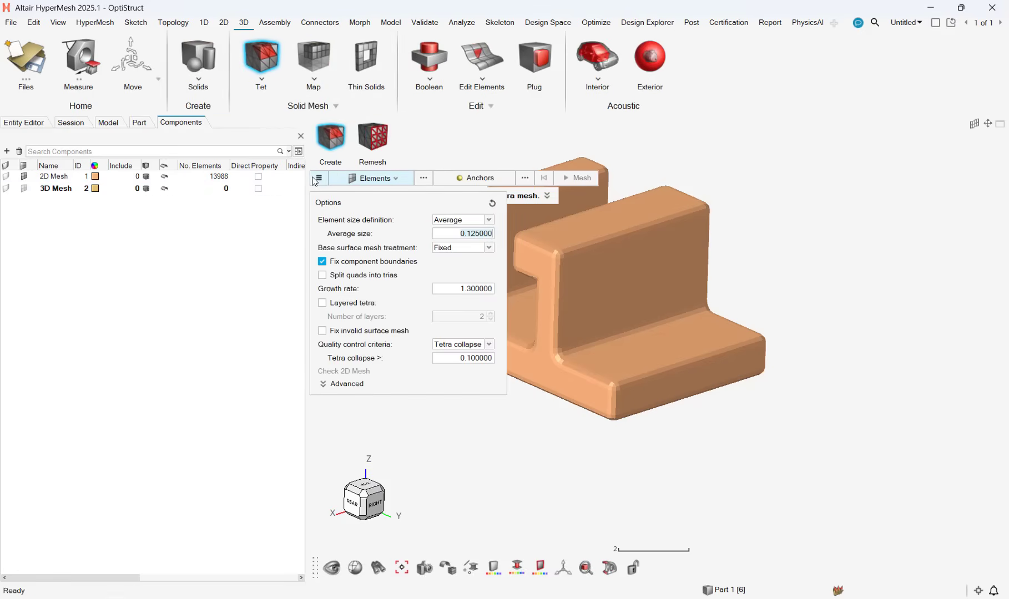
pyautogui.click(346, 385)
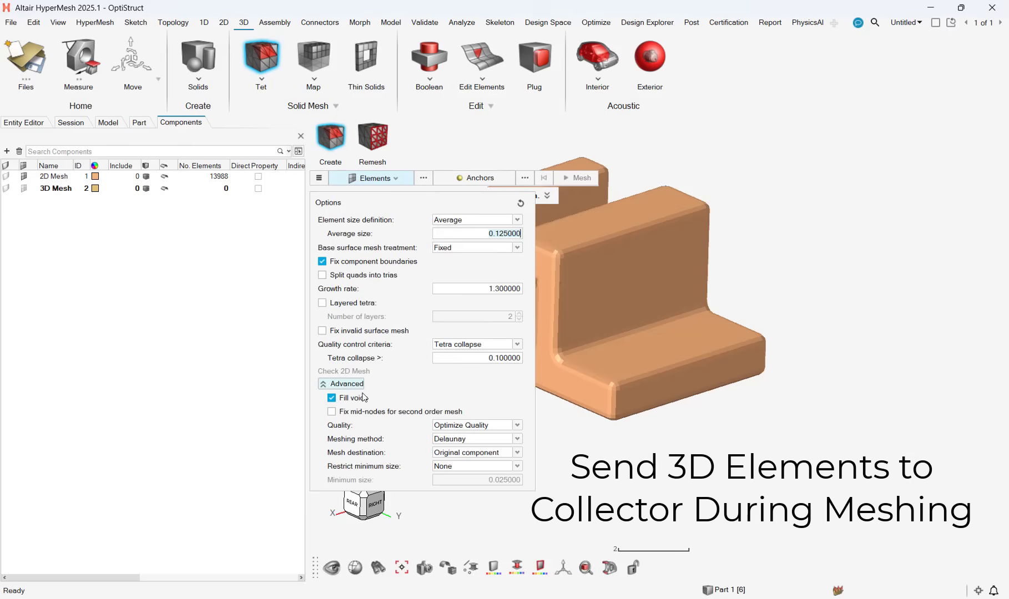
pyautogui.click(475, 452)
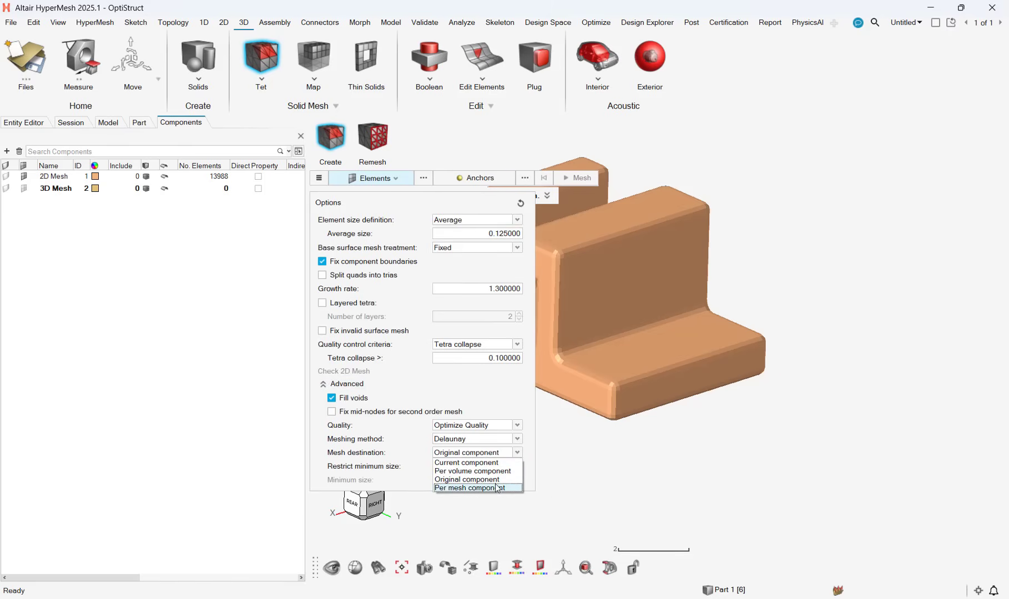
pyautogui.click(466, 462)
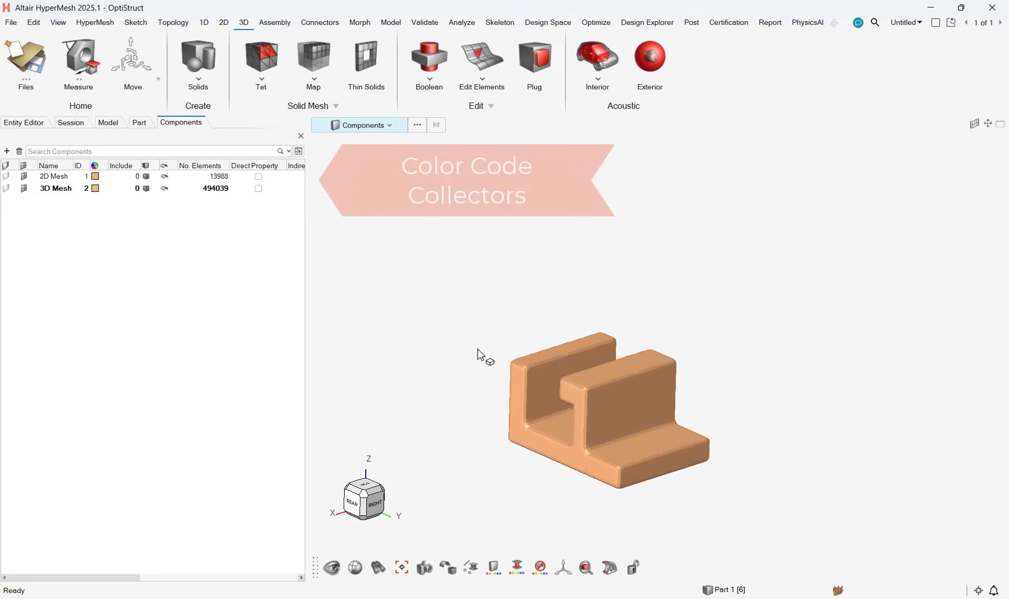
# Colour the 3D Mesh component blue and hide its elements from display.
pyautogui.click(95, 187)
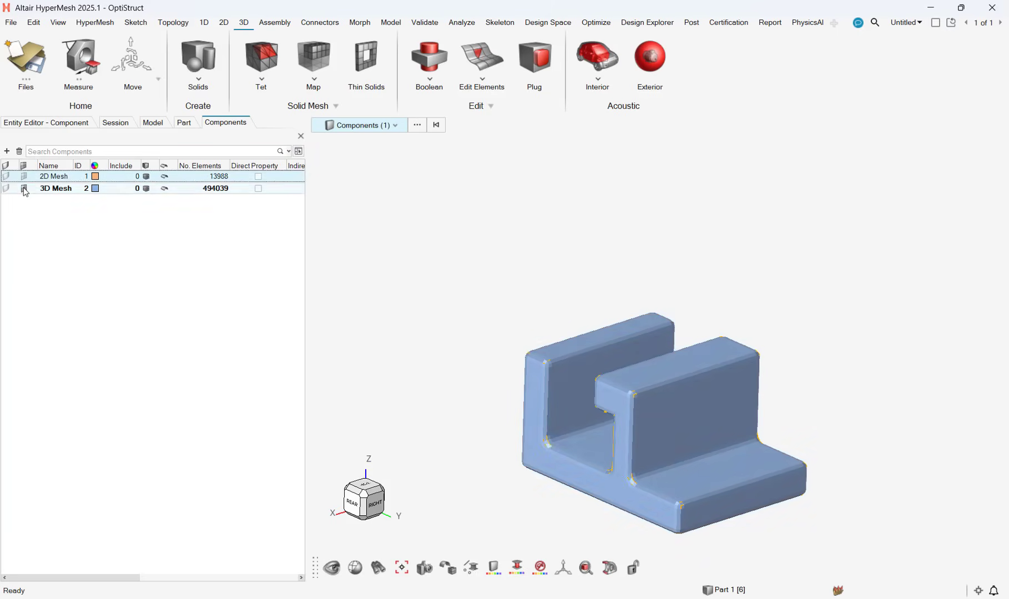
pyautogui.click(24, 188)
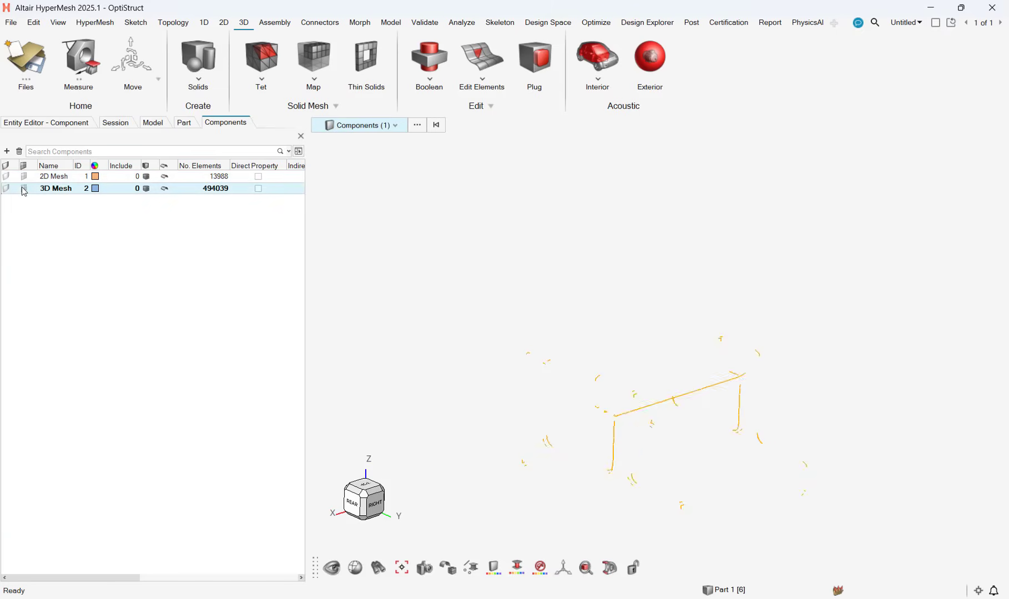